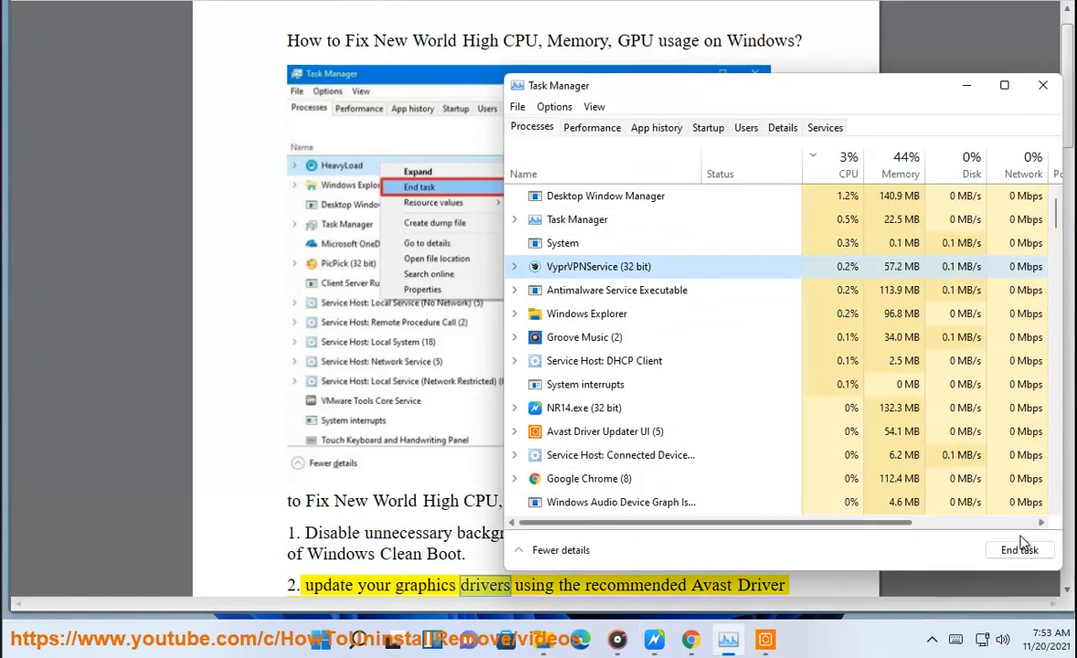
Scroll through the running processes in Task Manager to review them.
scroll("down", 3)
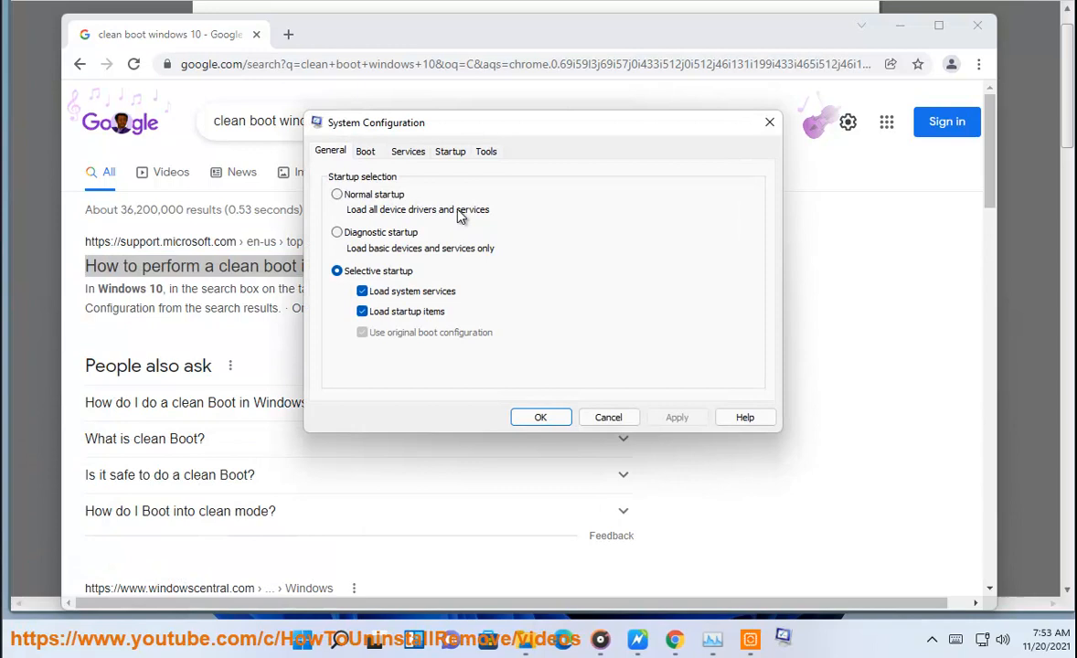
Disable all non-Microsoft services on the Services tab, check Startup programs, and return to the guide.
left_click(408, 150)
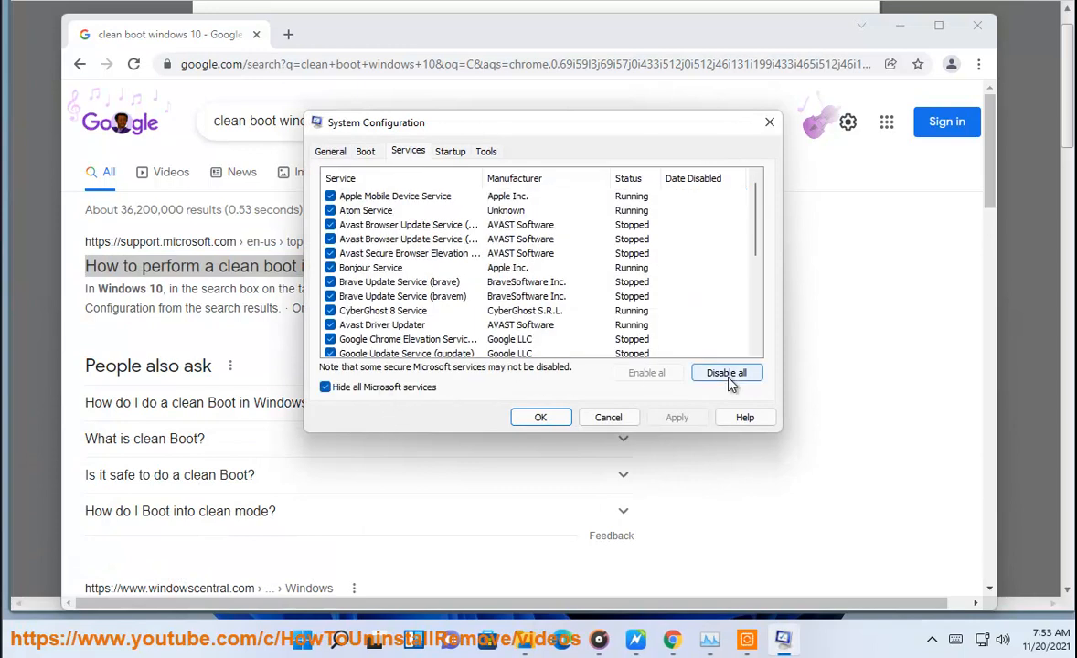
left_click(726, 374)
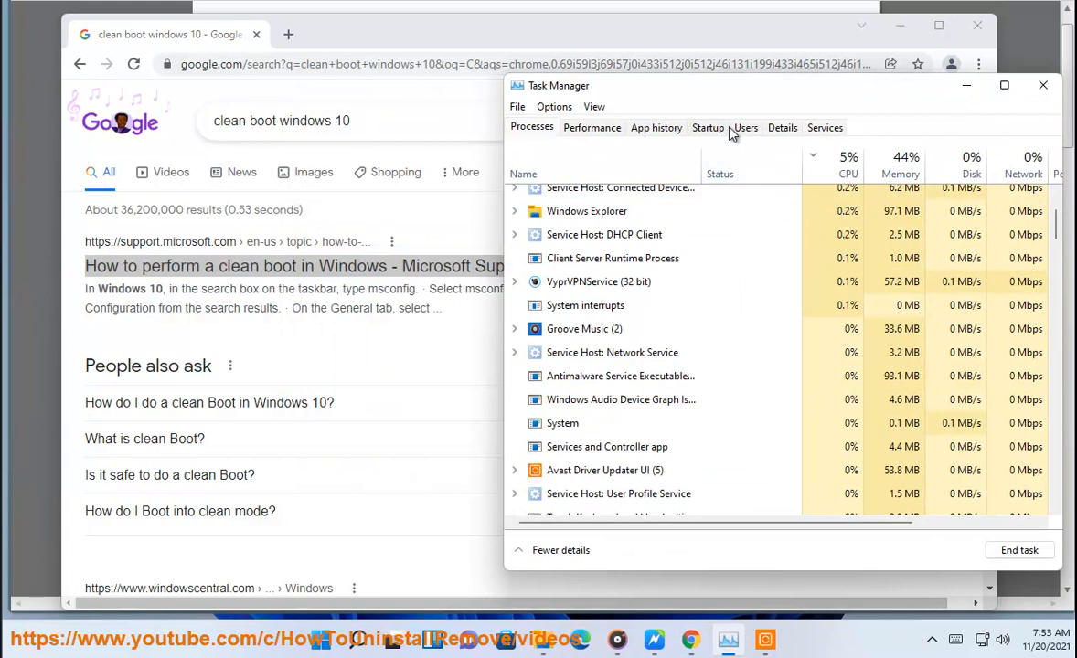
left_click(708, 128)
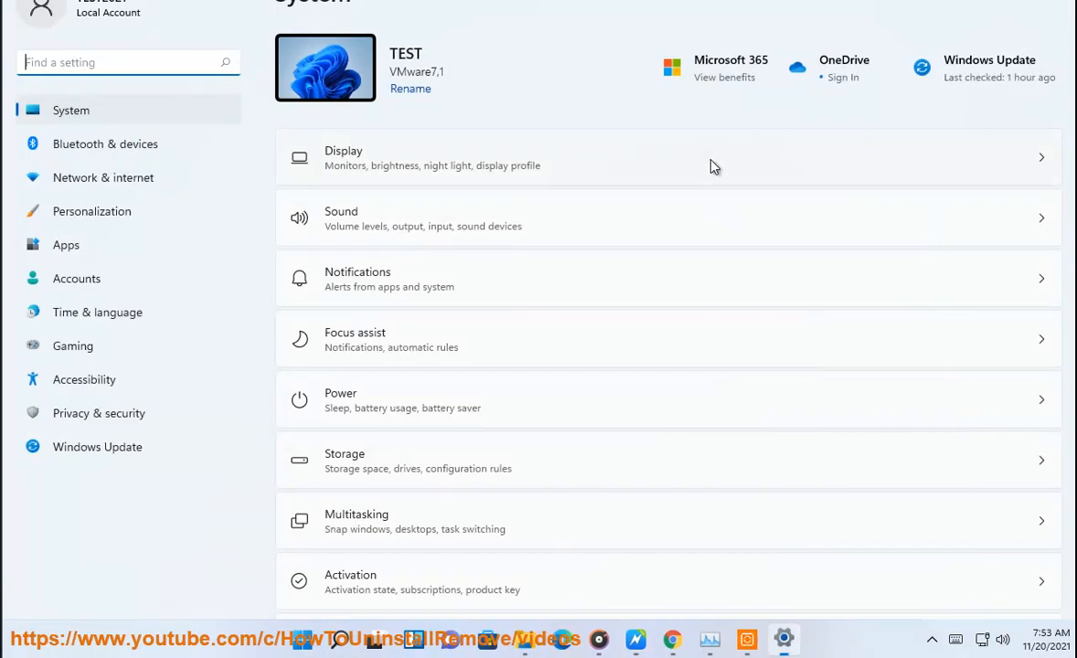
left_click(97, 447)
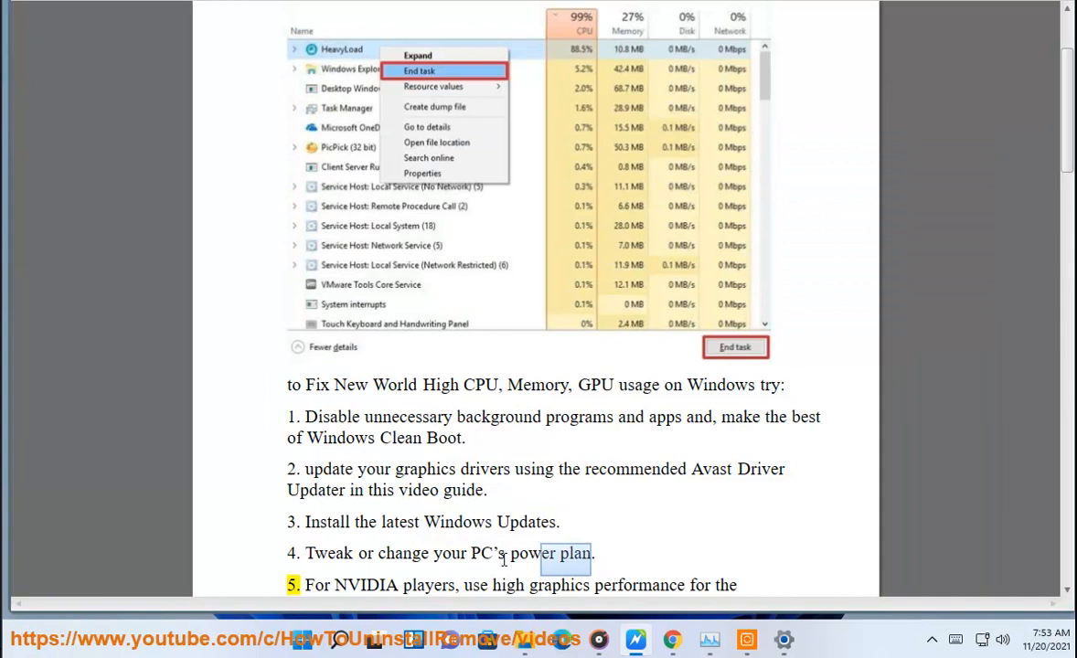
Reach Power Options via Control Panel > System and Security and choose the High performance plan.
left_click(338, 640)
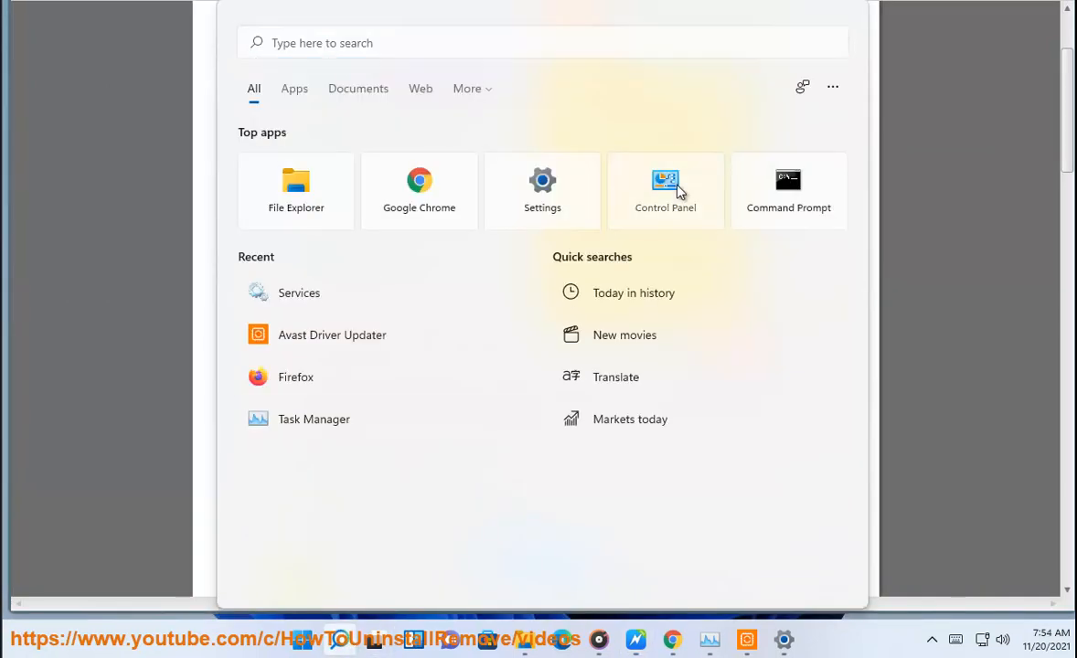
left_click(665, 191)
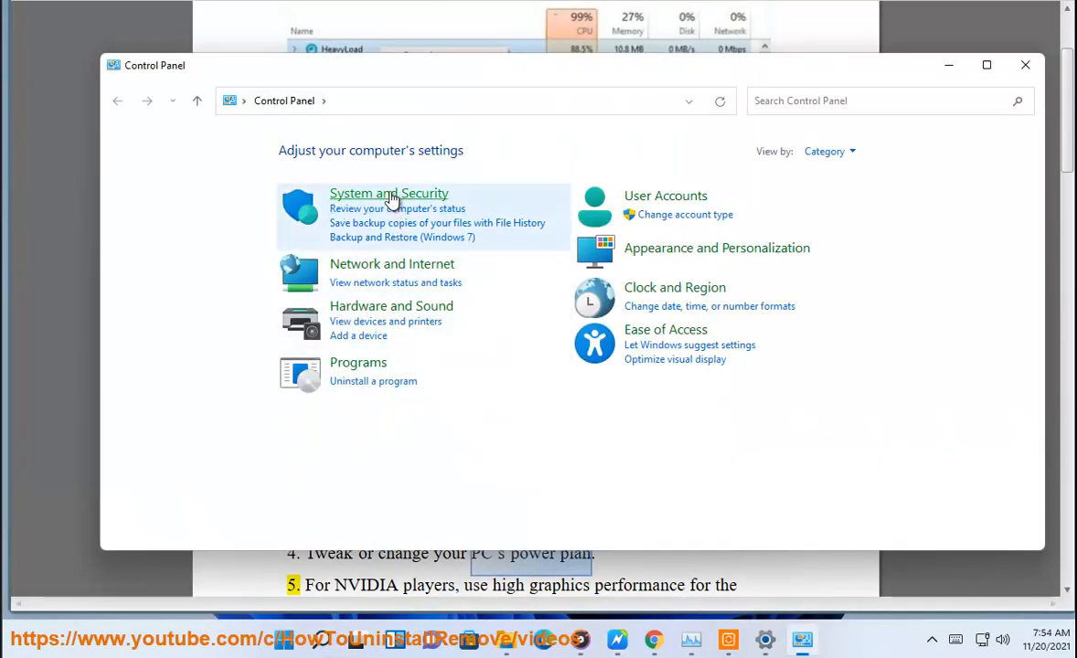
left_click(388, 193)
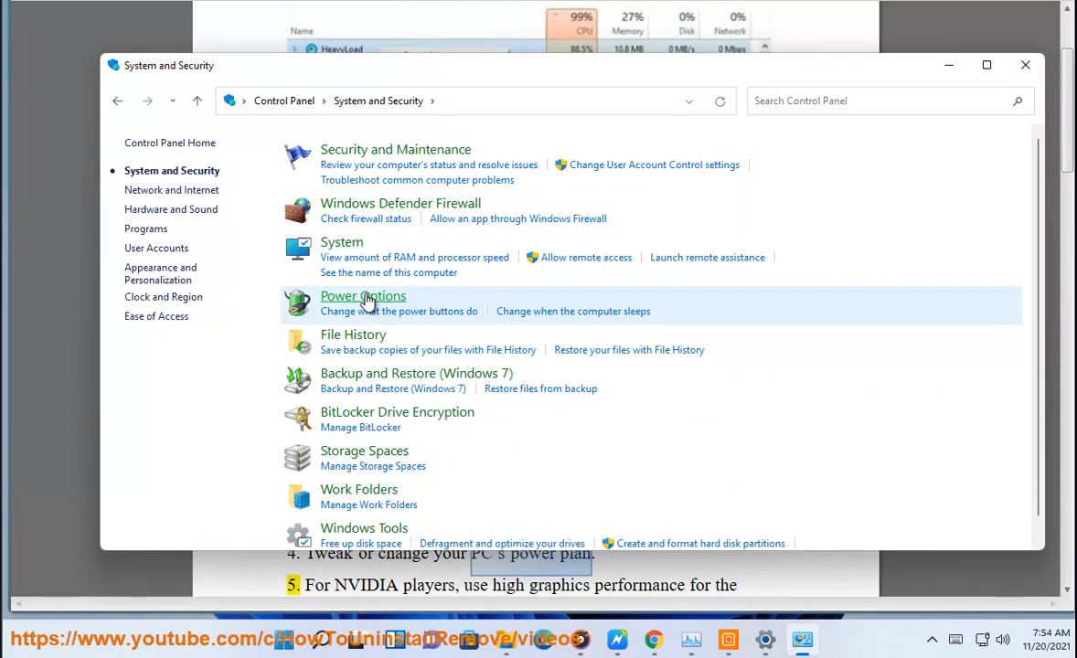
left_click(362, 296)
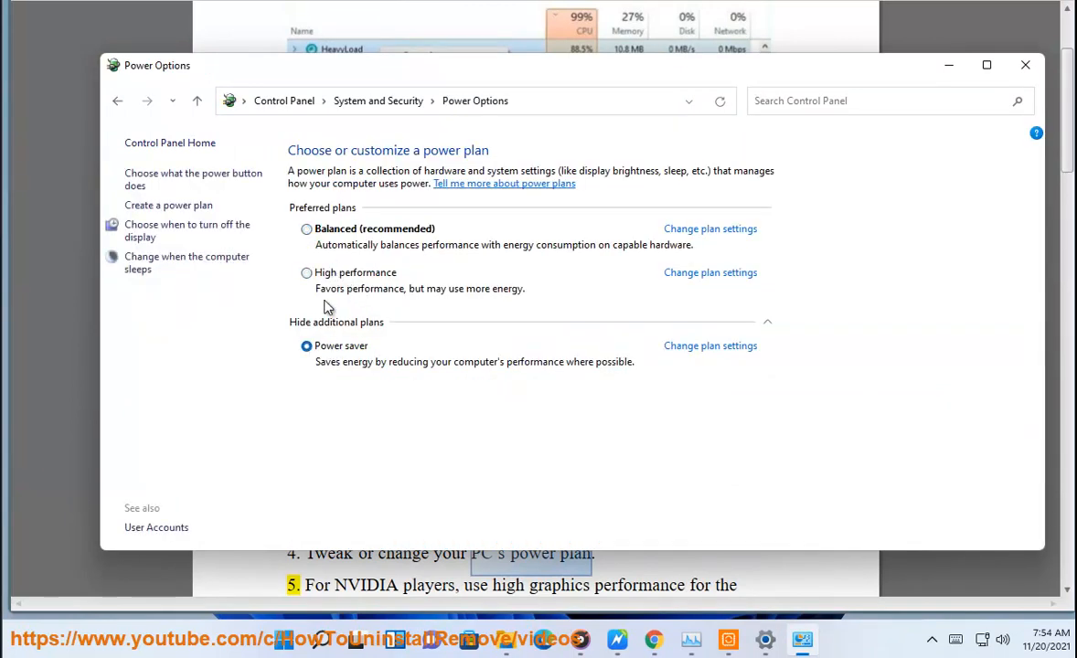
left_click(307, 272)
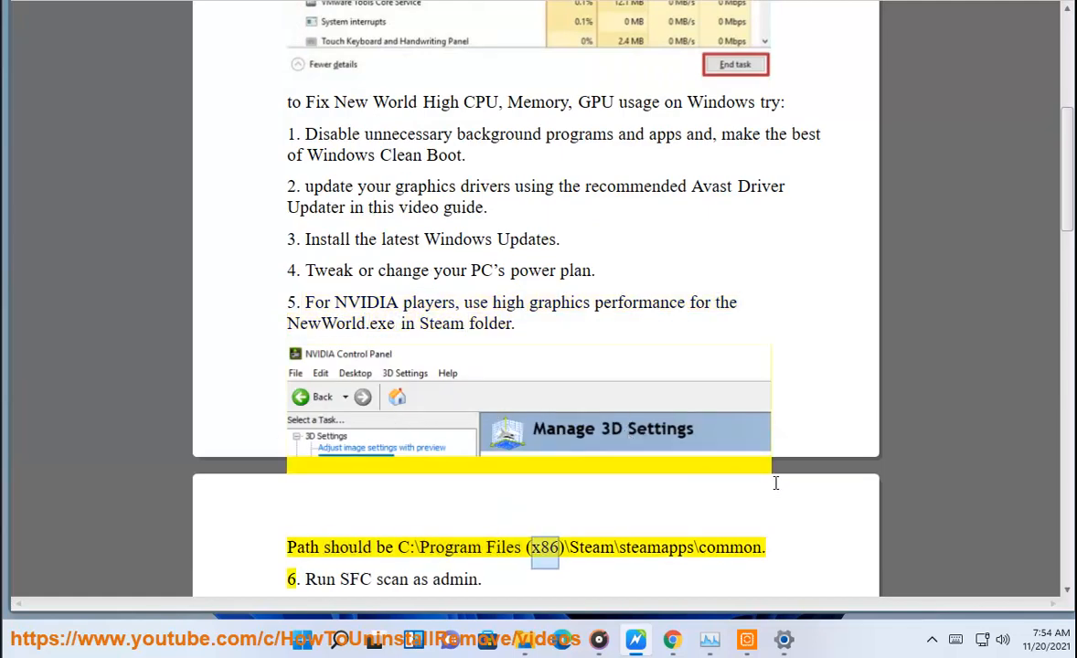
Scroll the guide past the NVIDIA 3D settings tip and Steam path to step 6's SFC scan.
double_click(654, 547)
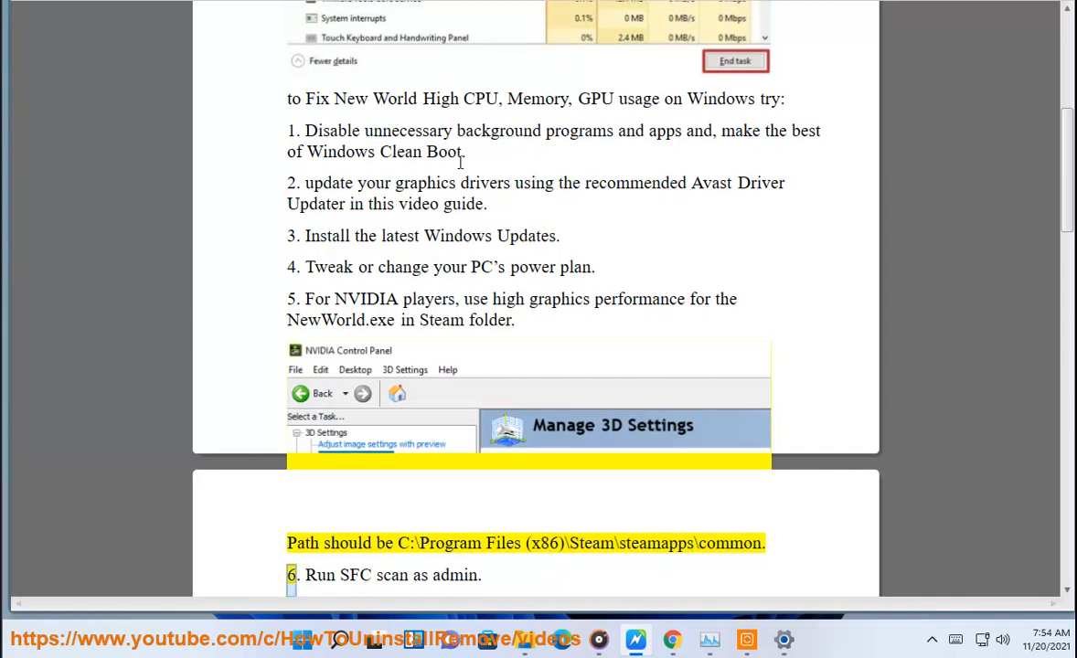
scroll("down", 3)
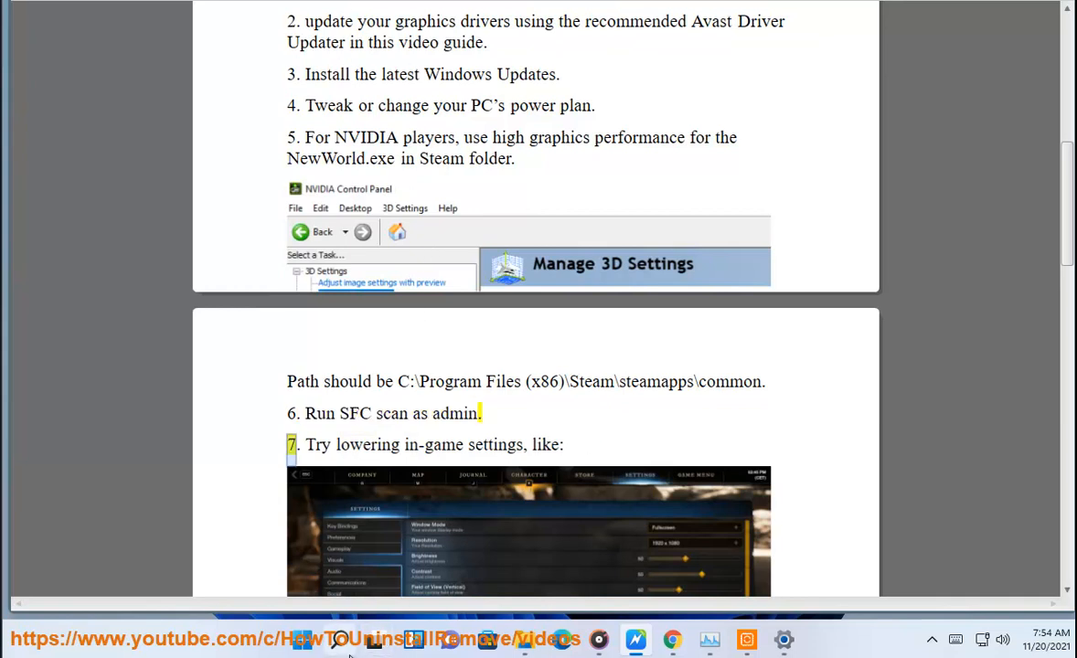
Launch an administrator Command Prompt and enter SFC SCANNOW.
left_click(338, 640)
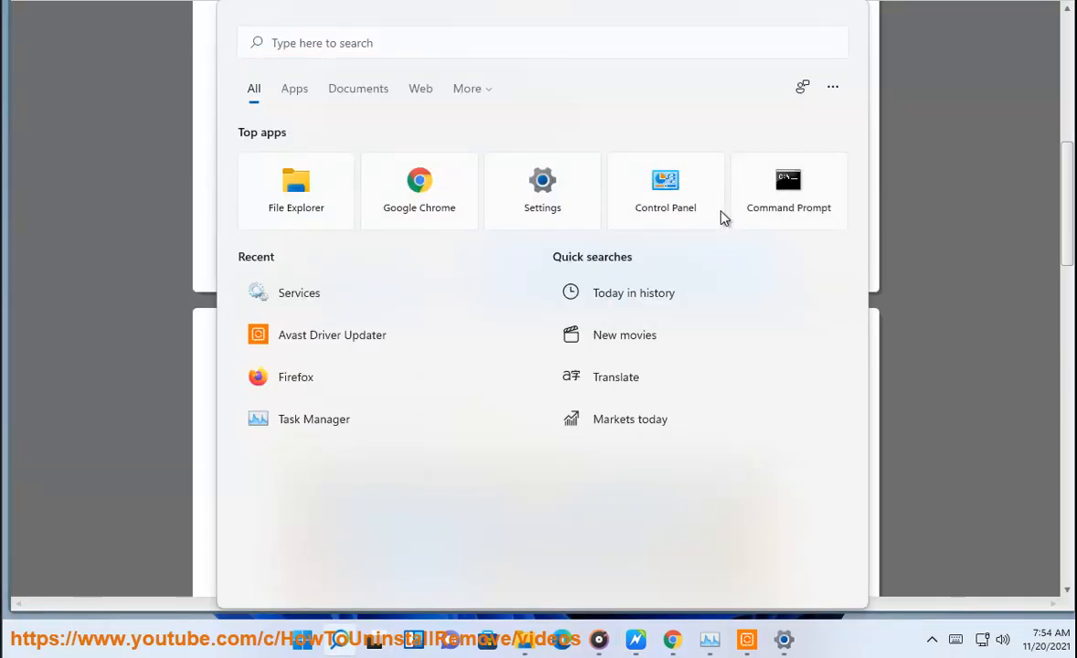
left_click(788, 189)
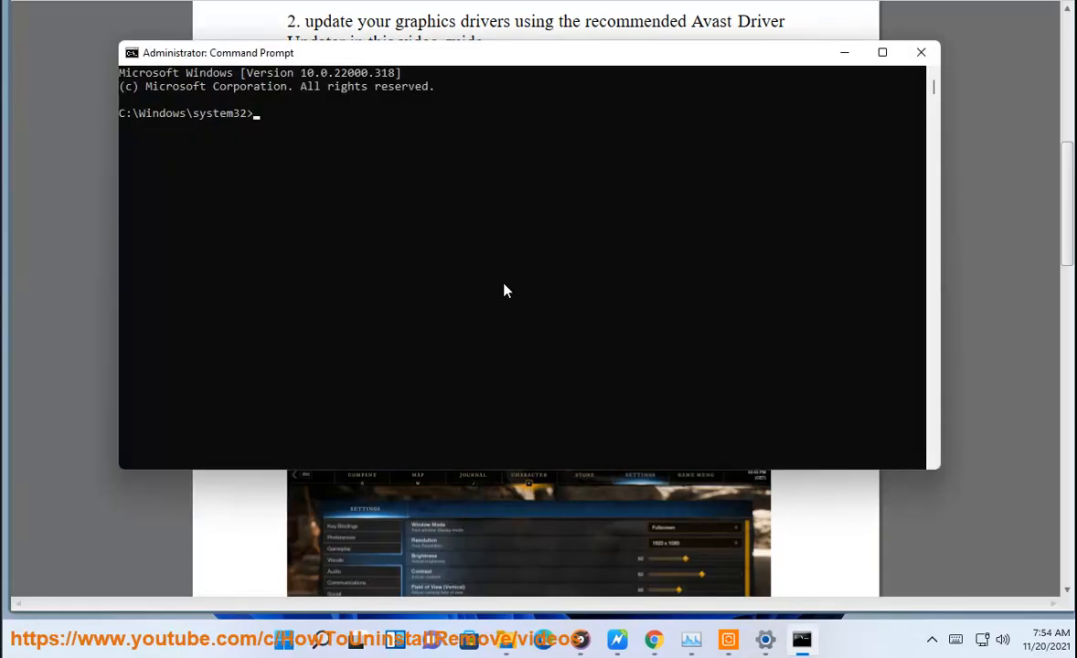
type("SFC SCANN")
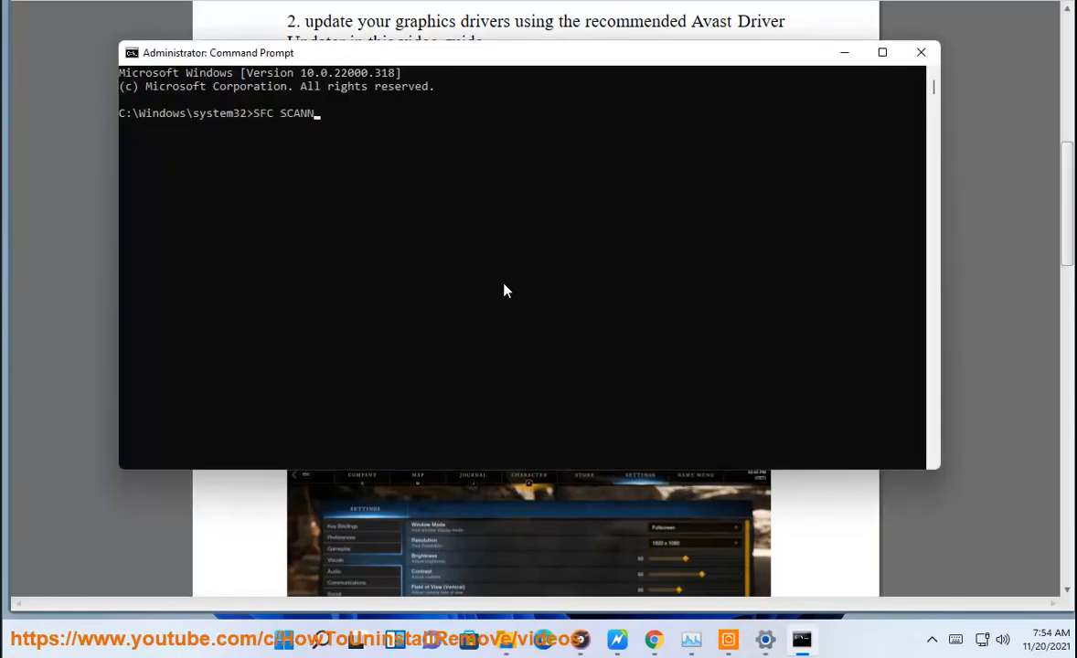
type("OW")
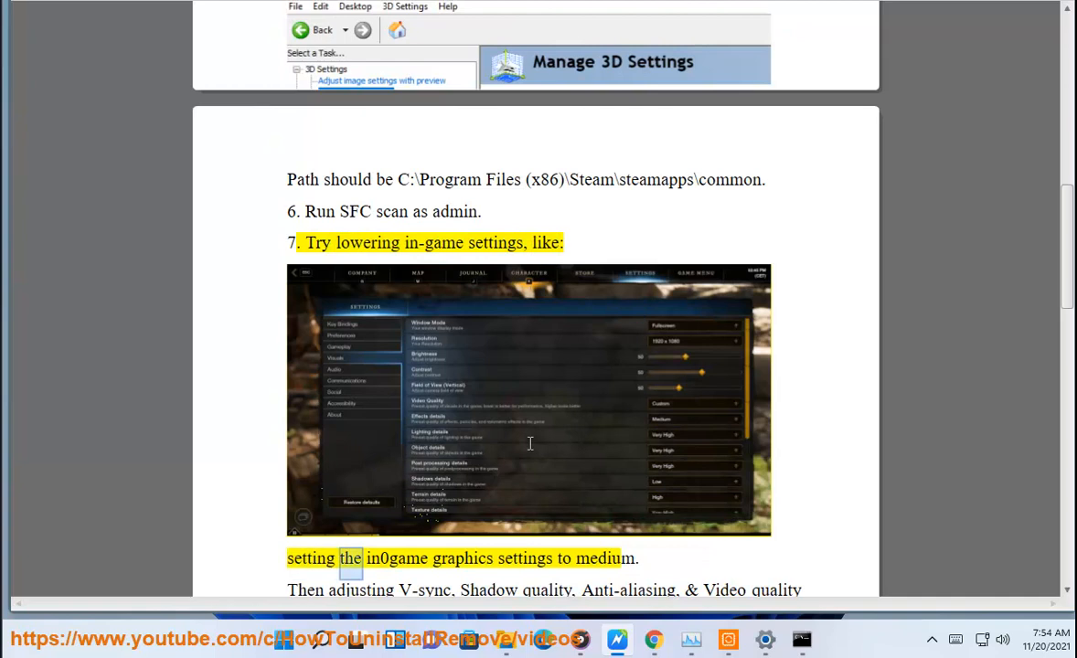
Scroll the guide from step 7's in-game graphics advice to step 8 on verifying Steam game files.
double_click(606, 560)
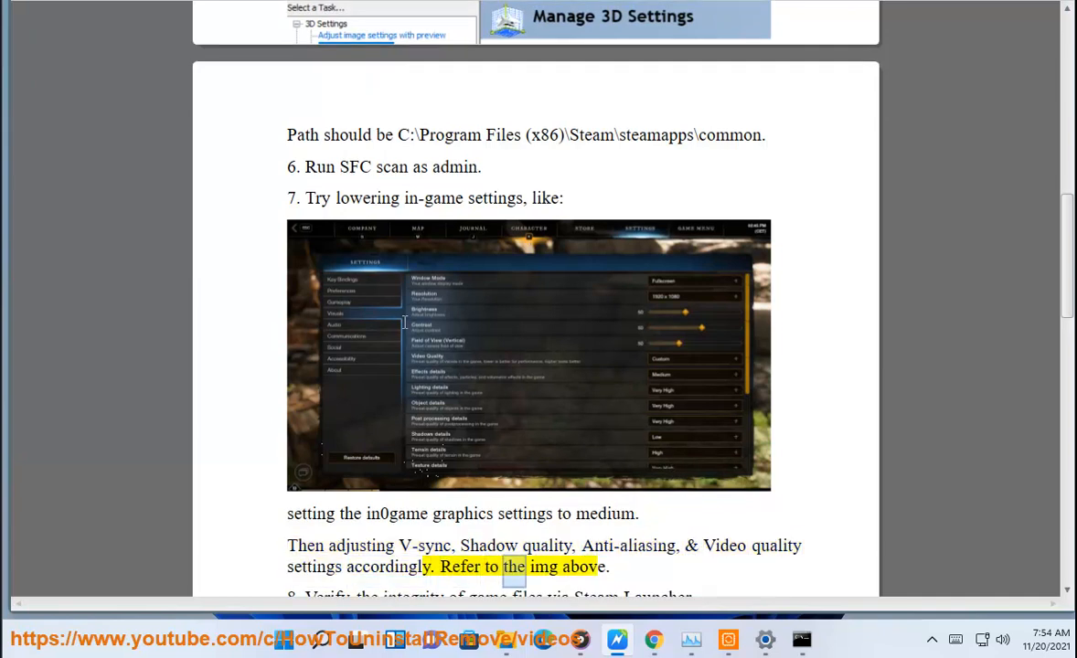
scroll("down", 3)
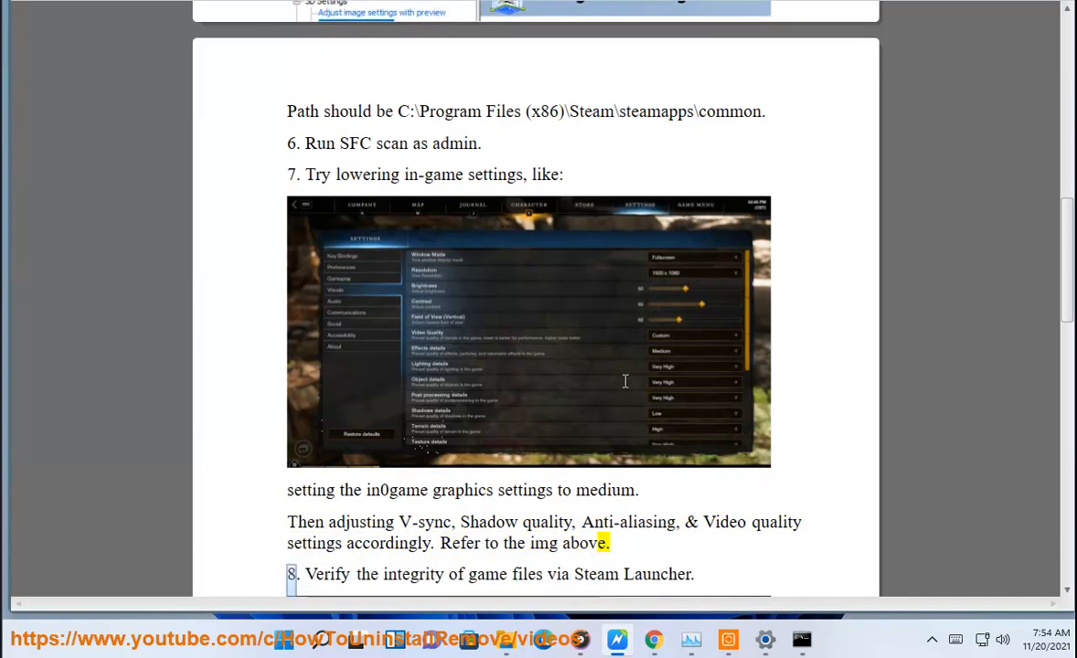
scroll("down", 3)
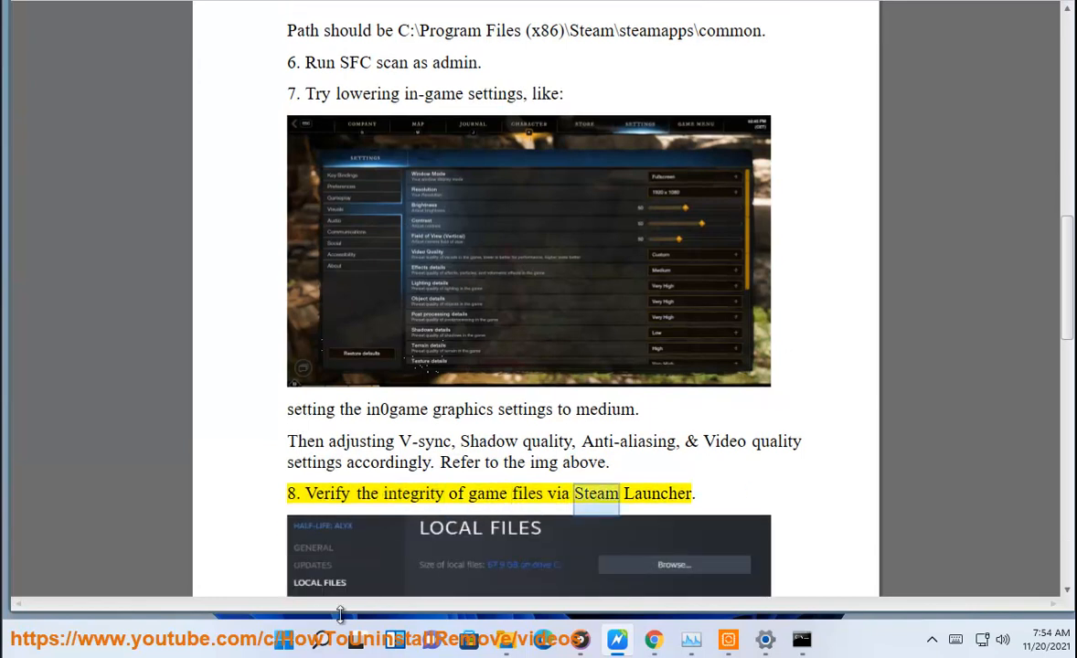